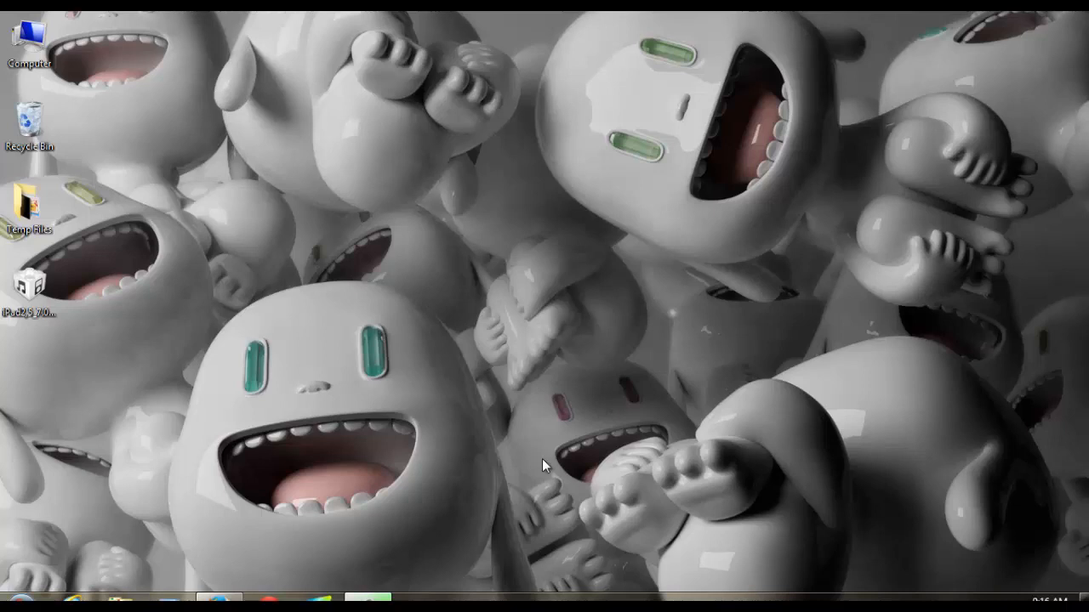
{"action": "mouse_move", "coordinate": [514, 473]}
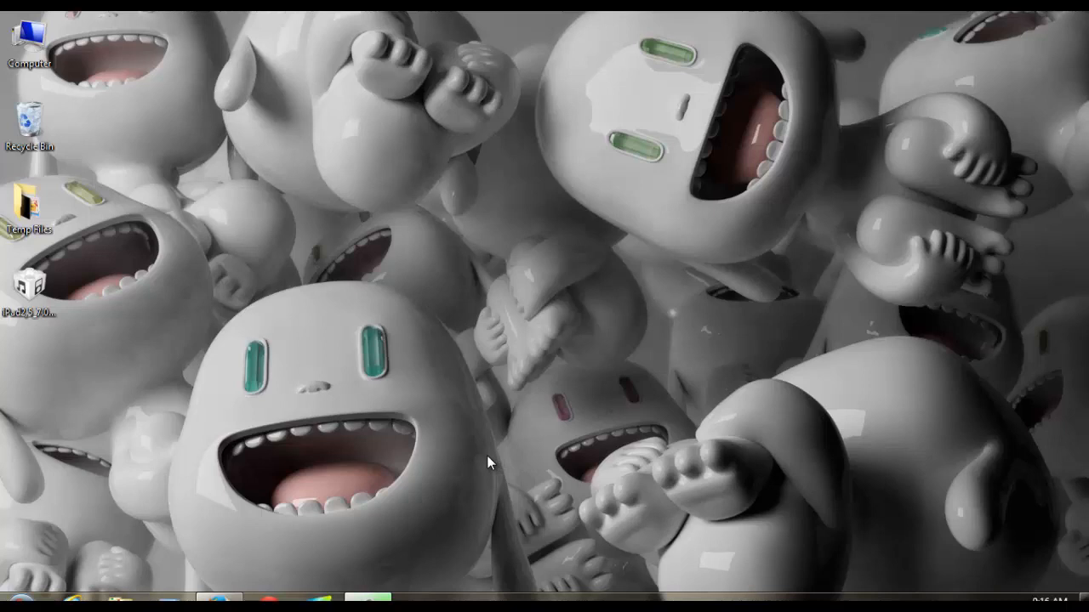
{"action": "mouse_move", "coordinate": [252, 326]}
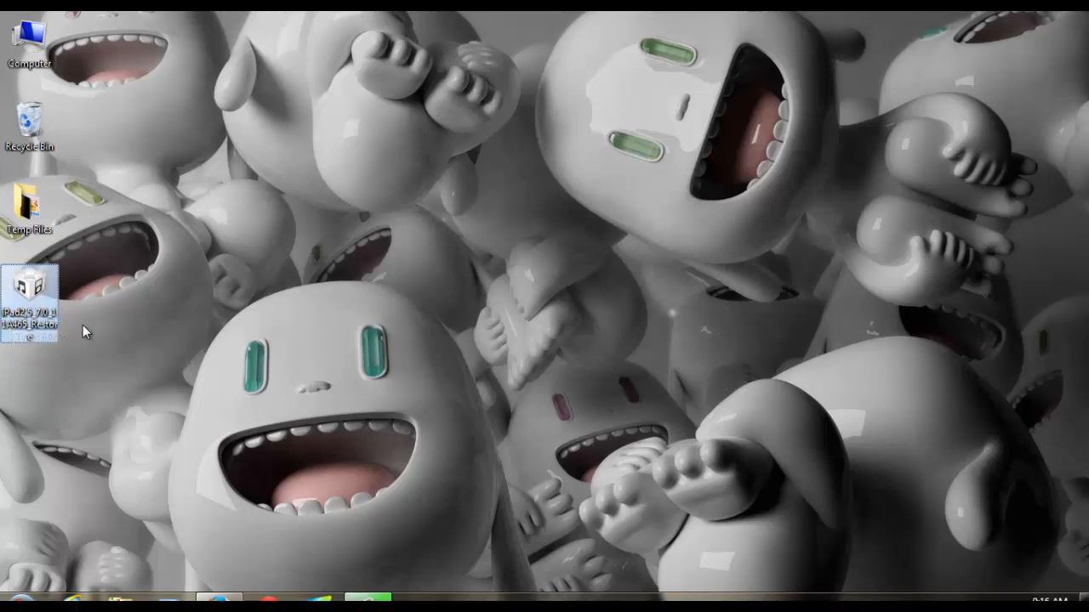
{"action": "mouse_move", "coordinate": [262, 304]}
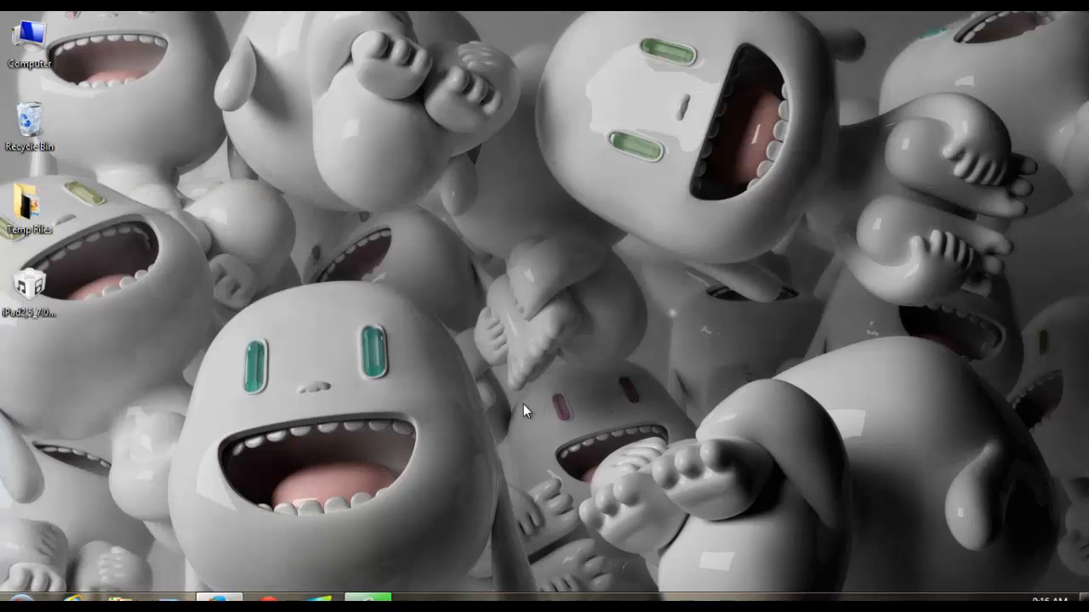
{"action": "mouse_move", "coordinate": [521, 414]}
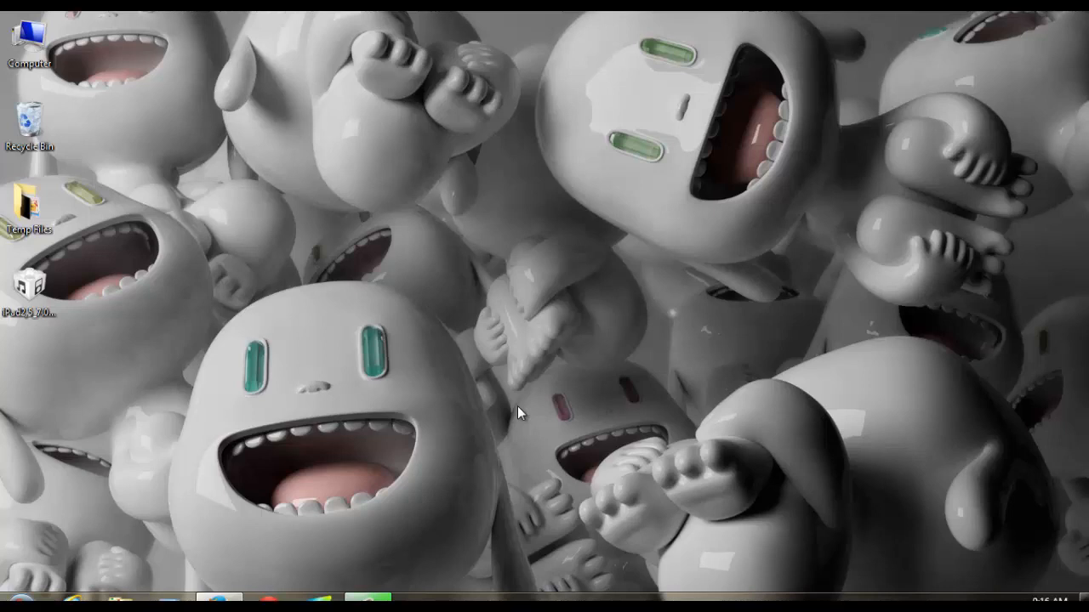
{"action": "mouse_move", "coordinate": [196, 366]}
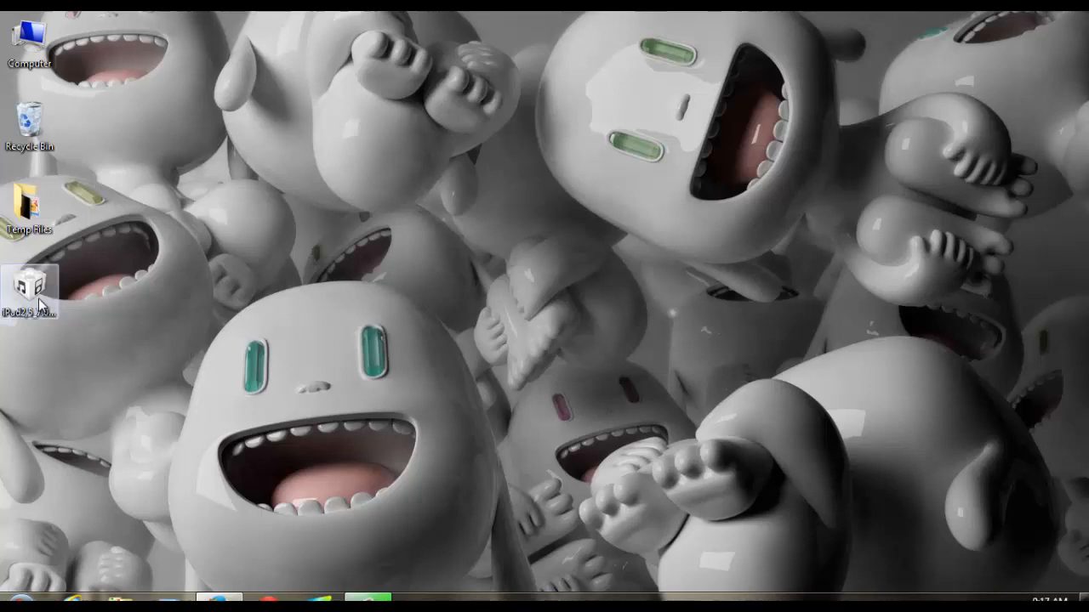
Step: Launch iTunes from the Start menu's installed programs list
{"action": "left_click", "coordinate": [30, 286]}
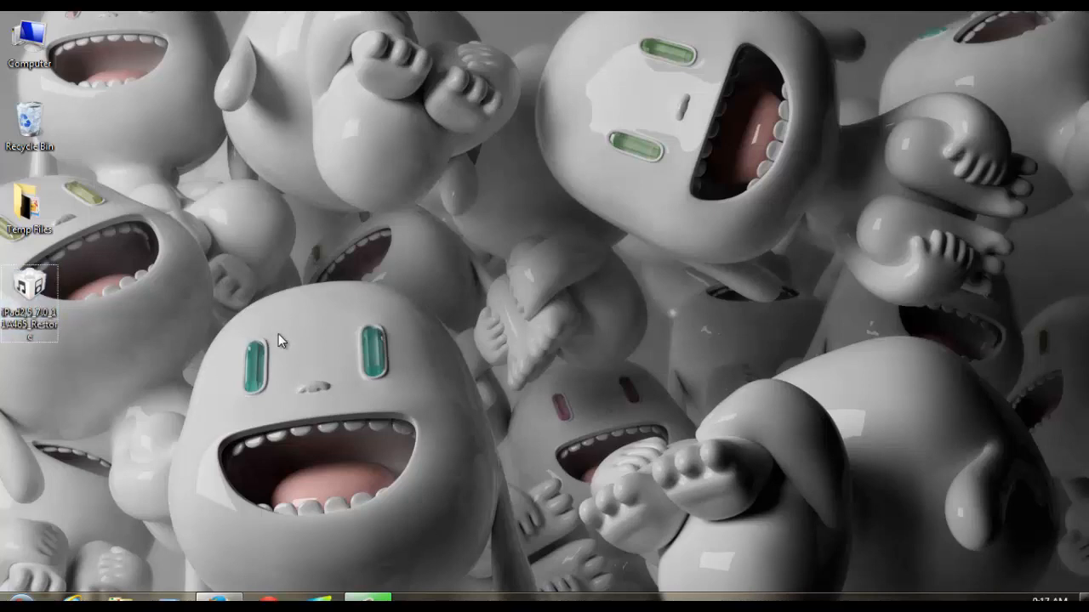
{"action": "left_click", "coordinate": [15, 599]}
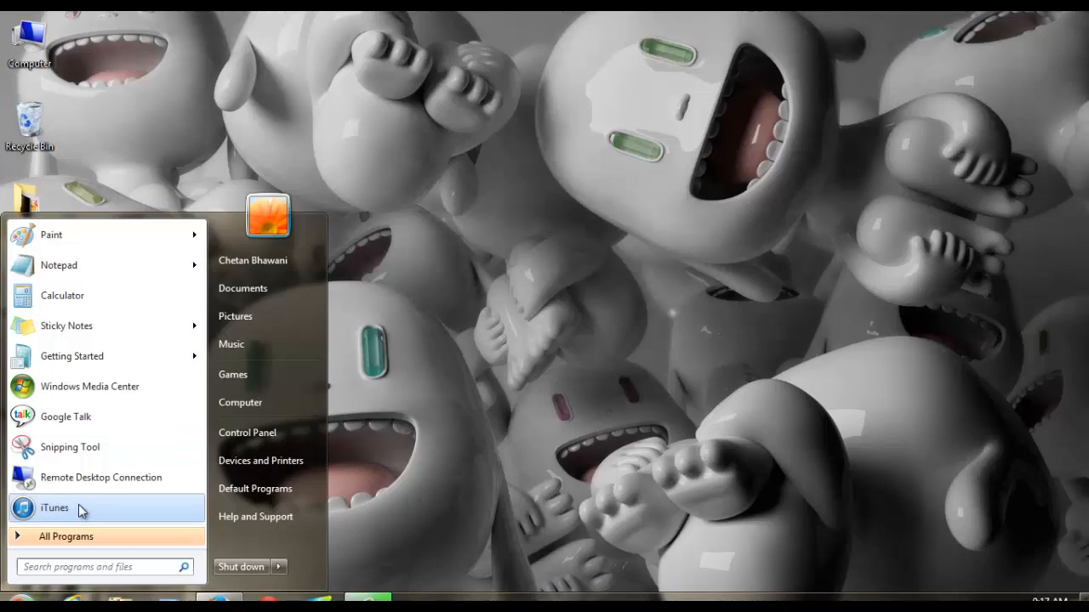
{"action": "left_click", "coordinate": [55, 507]}
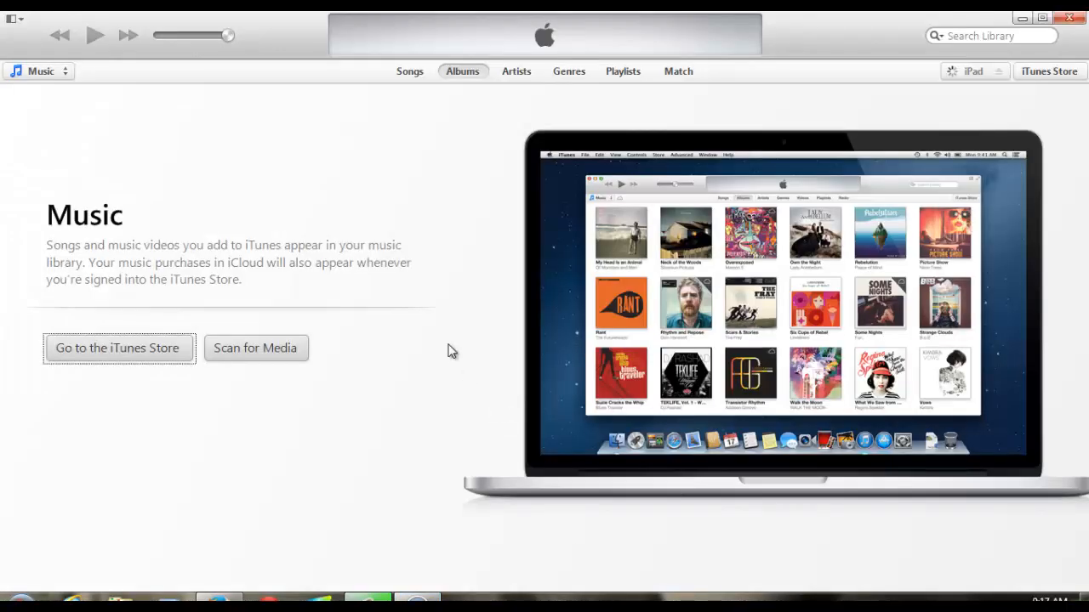
{"action": "mouse_move", "coordinate": [830, 178]}
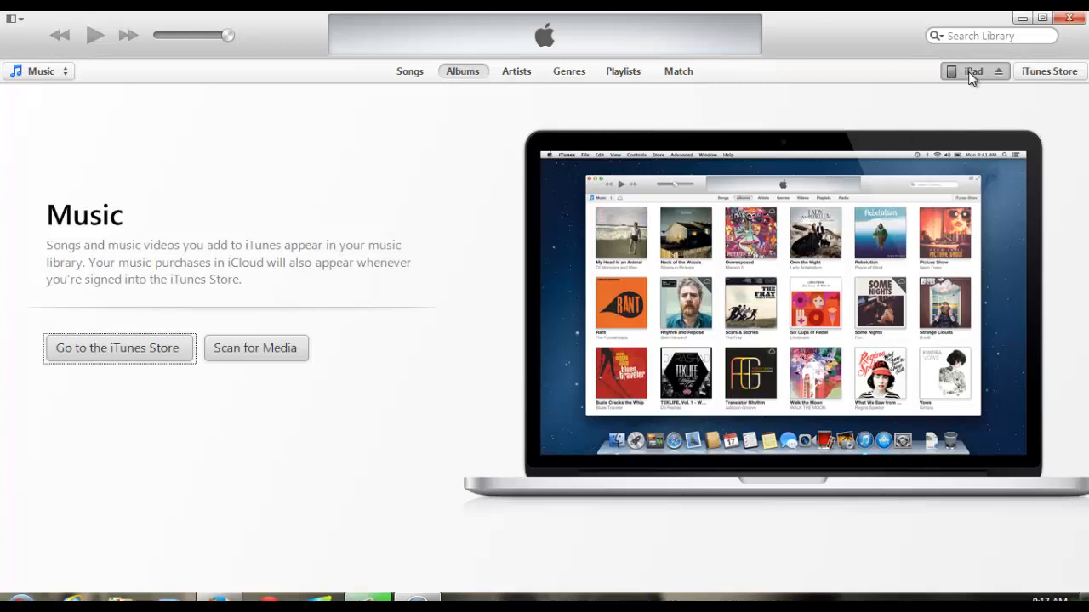
Step: Show the connected iPad mini's Summary page with its iOS version and backups
{"action": "left_click", "coordinate": [973, 72]}
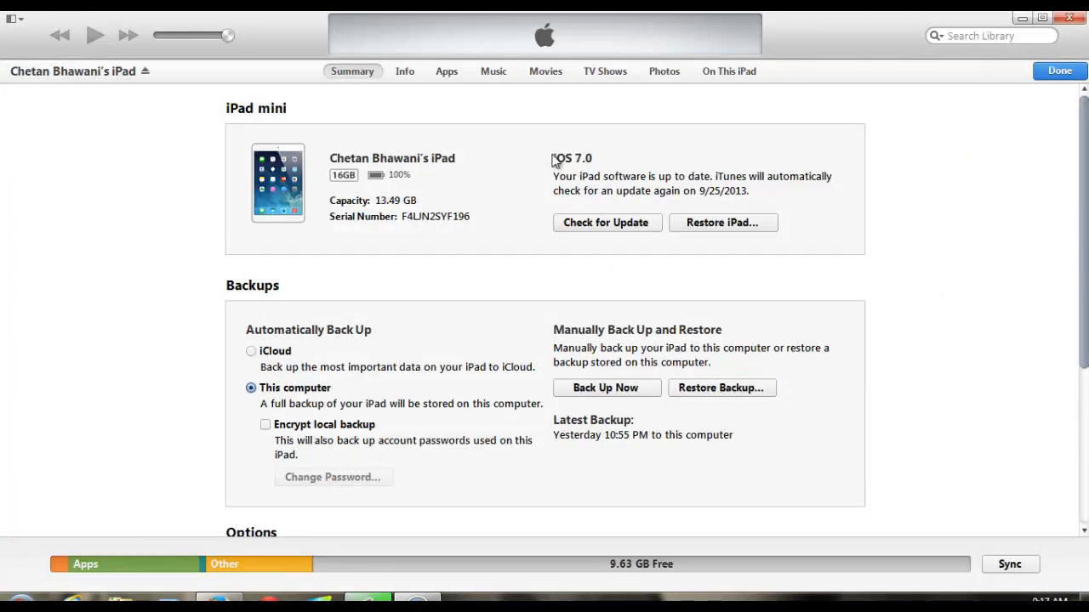
{"action": "mouse_move", "coordinate": [609, 154]}
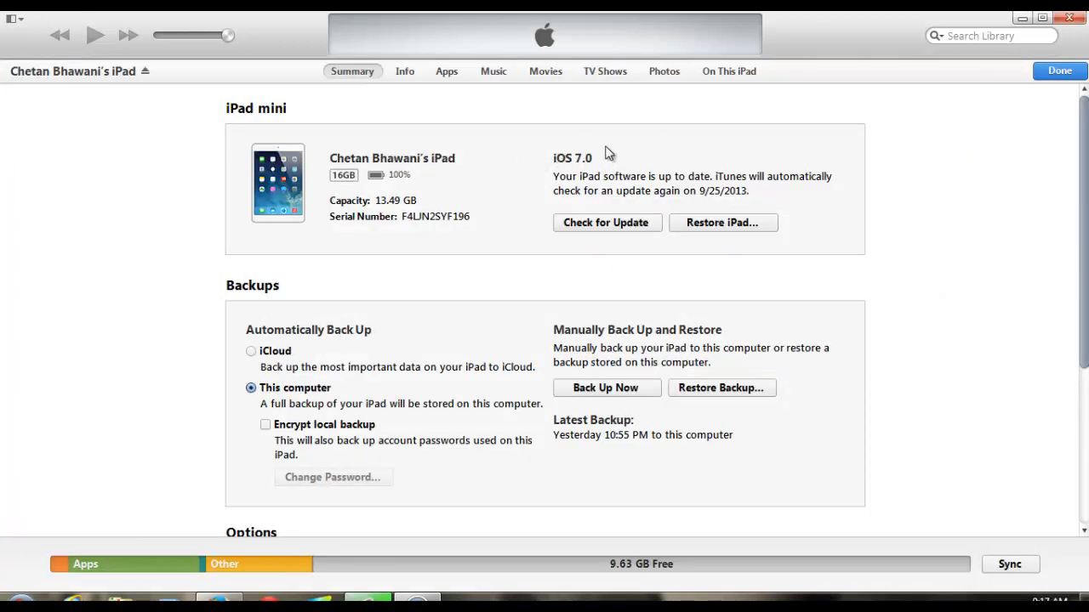
{"action": "mouse_move", "coordinate": [596, 150]}
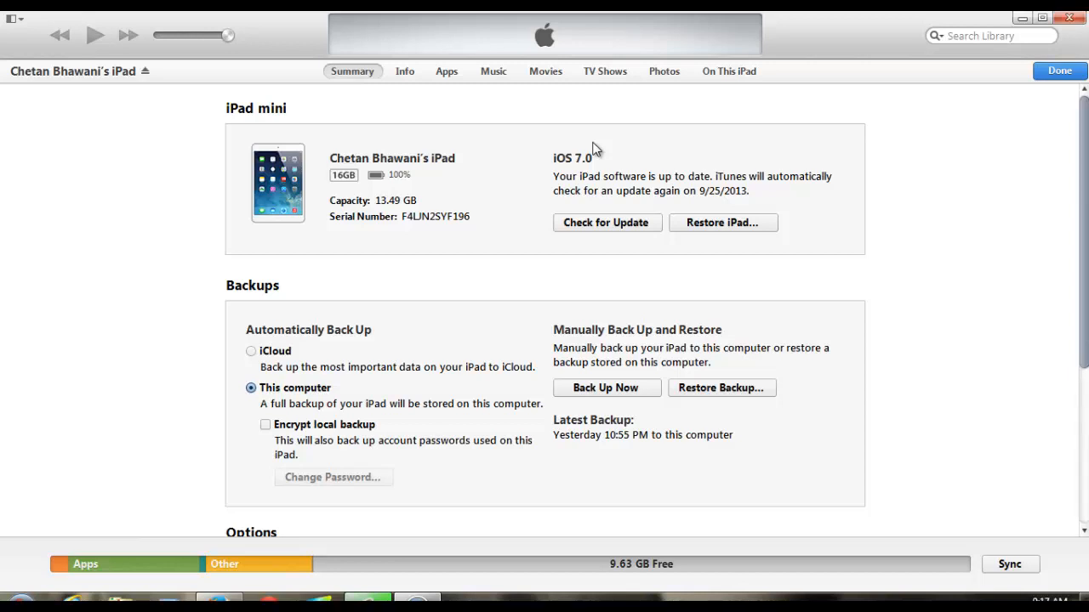
{"action": "mouse_move", "coordinate": [738, 213]}
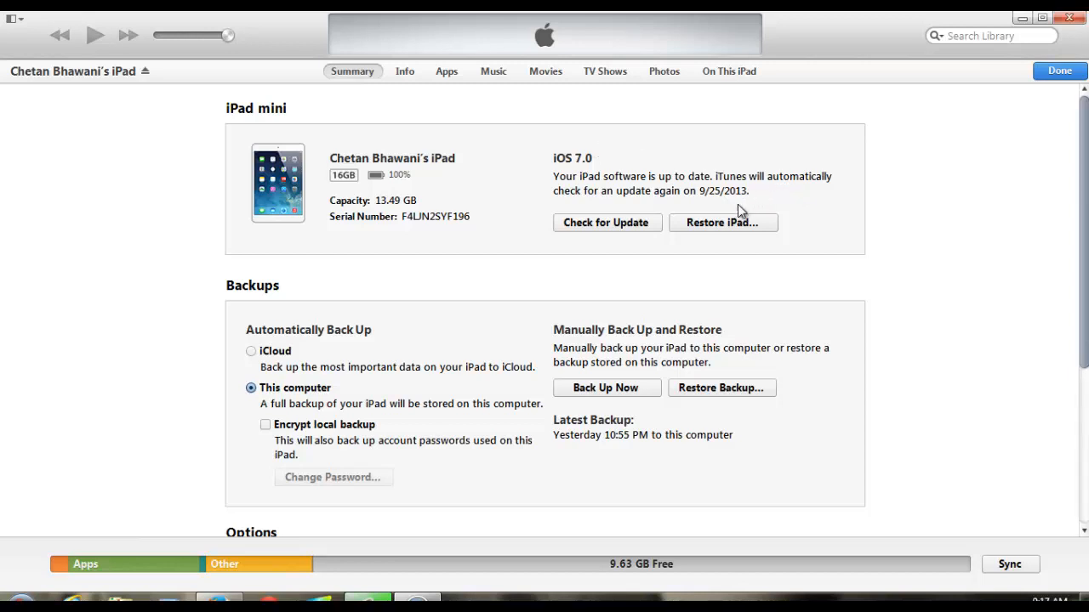
{"action": "mouse_move", "coordinate": [543, 275]}
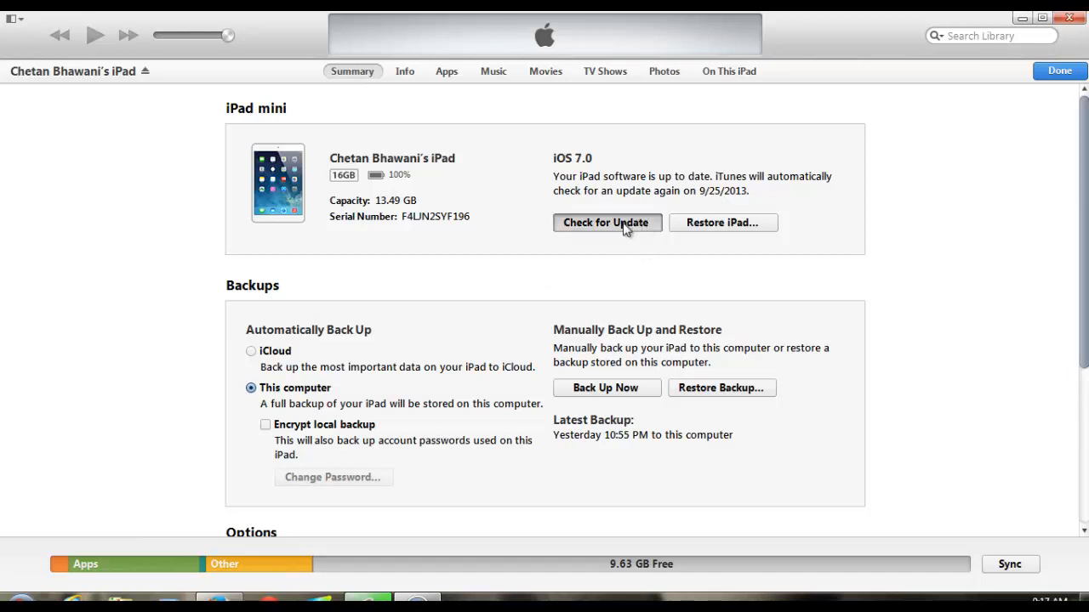
Step: Check for an iPad software update and decline downloading the offered 7.0 version
{"action": "left_click", "coordinate": [605, 222]}
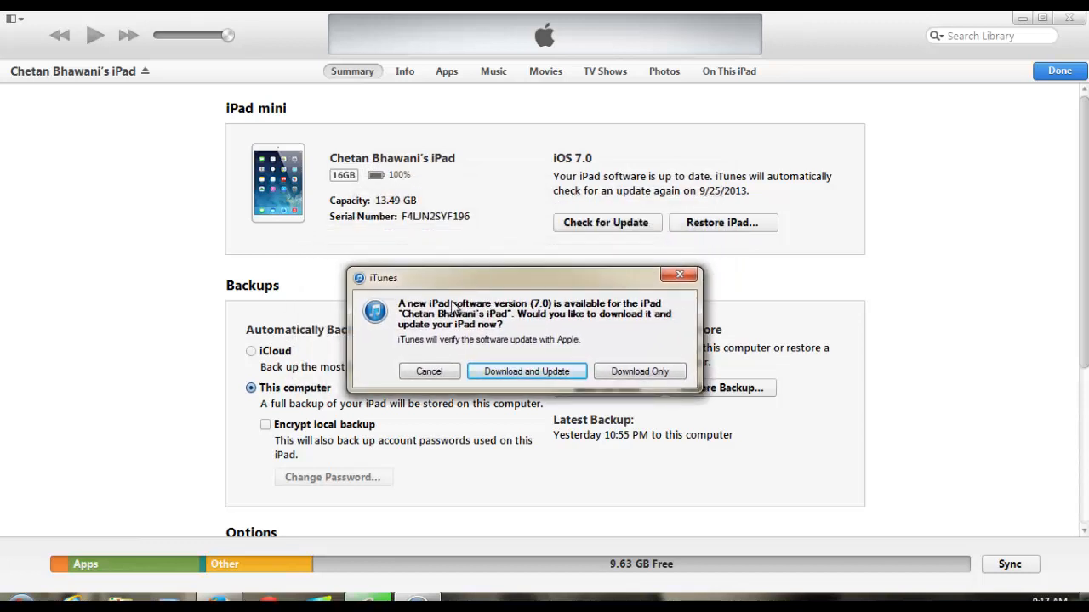
{"action": "mouse_move", "coordinate": [500, 332]}
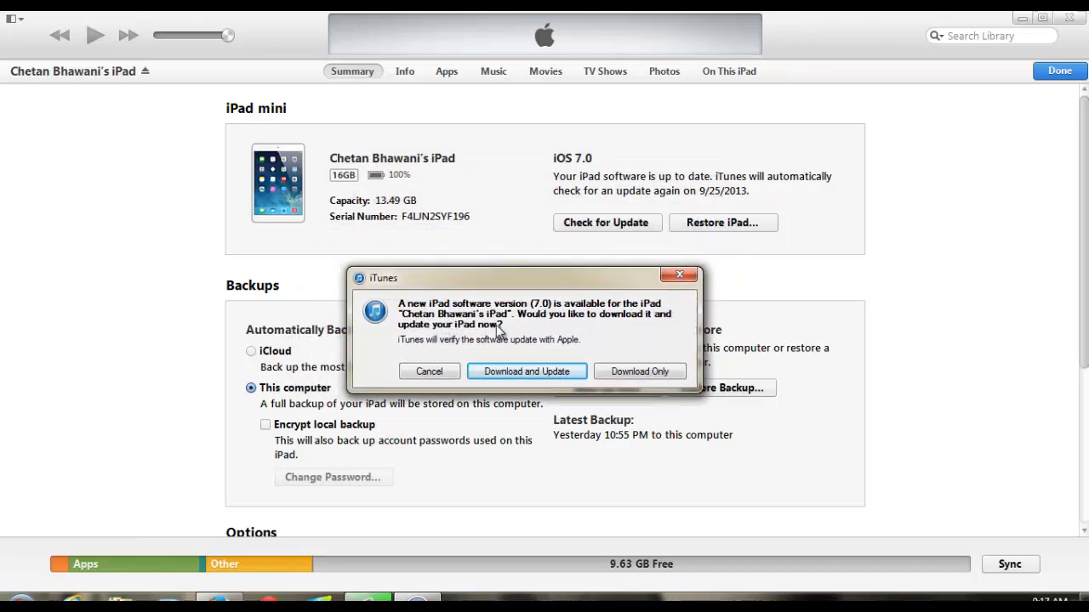
{"action": "mouse_move", "coordinate": [528, 376]}
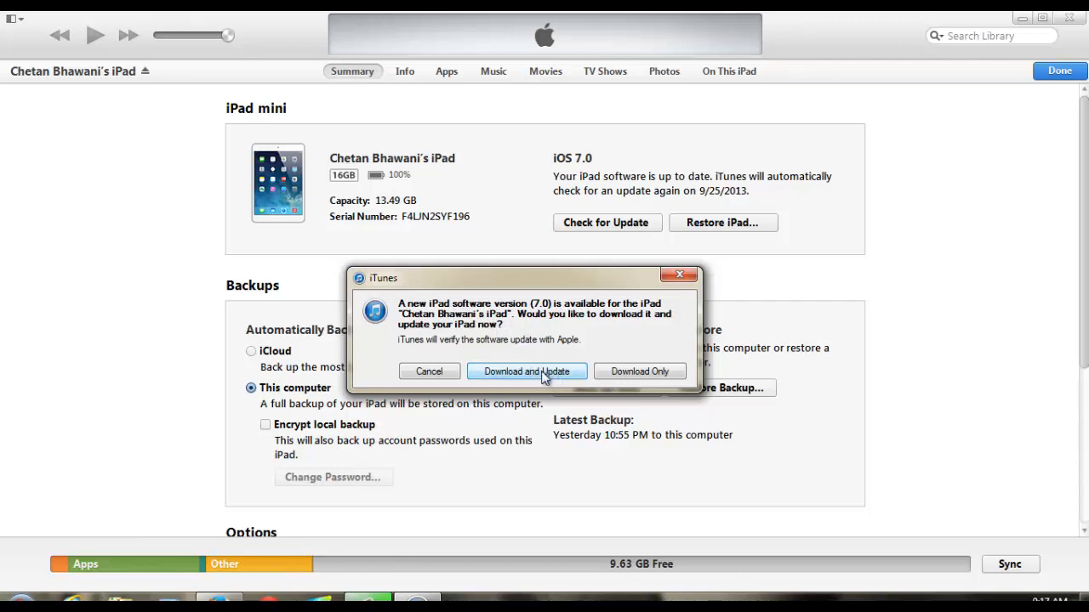
{"action": "mouse_move", "coordinate": [513, 350]}
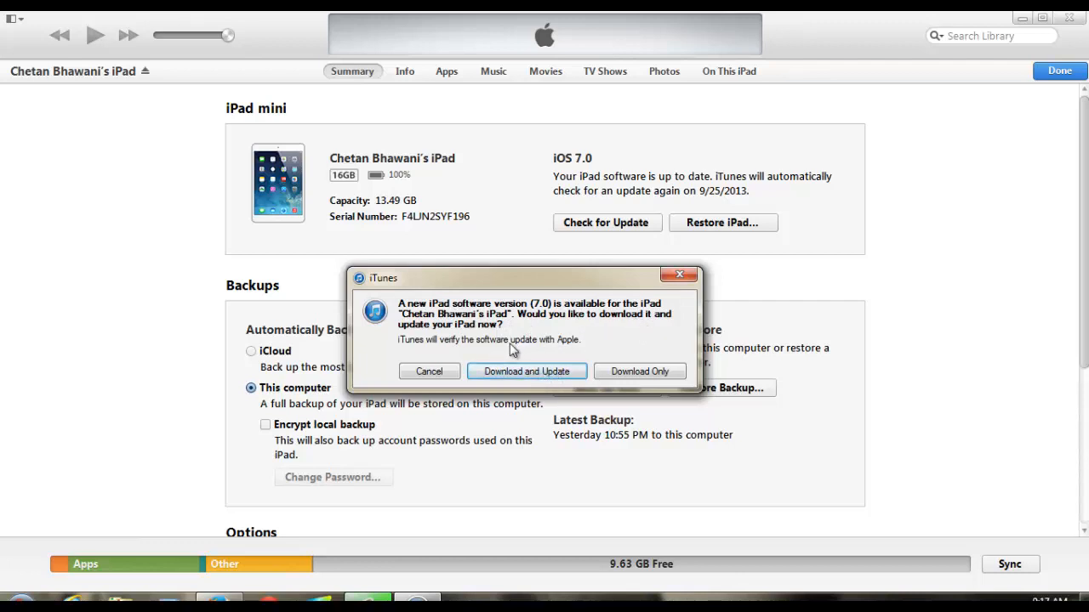
{"action": "left_click", "coordinate": [429, 371]}
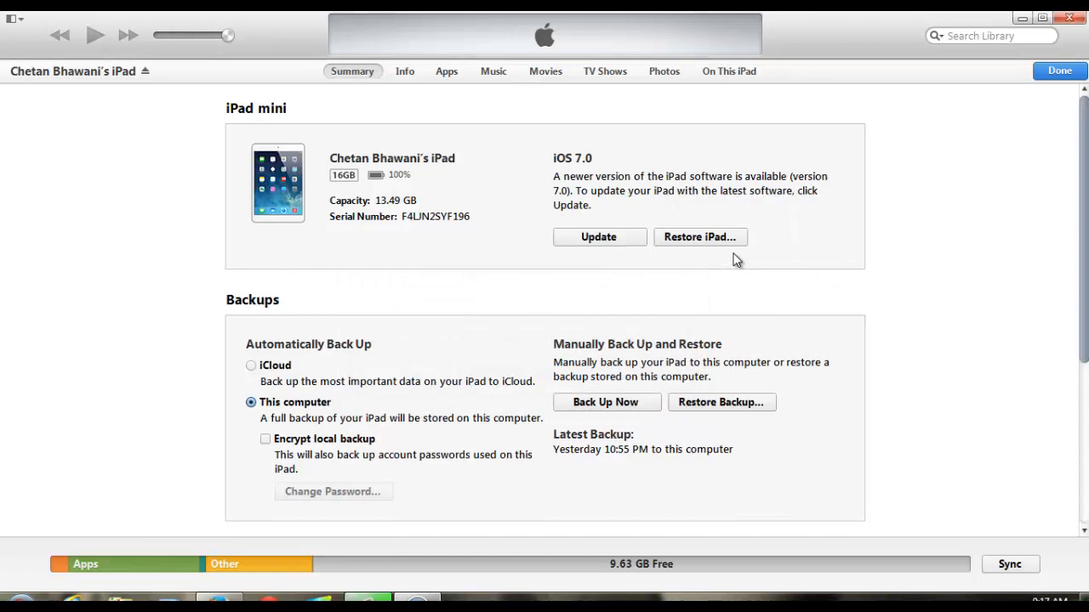
{"action": "mouse_move", "coordinate": [710, 245]}
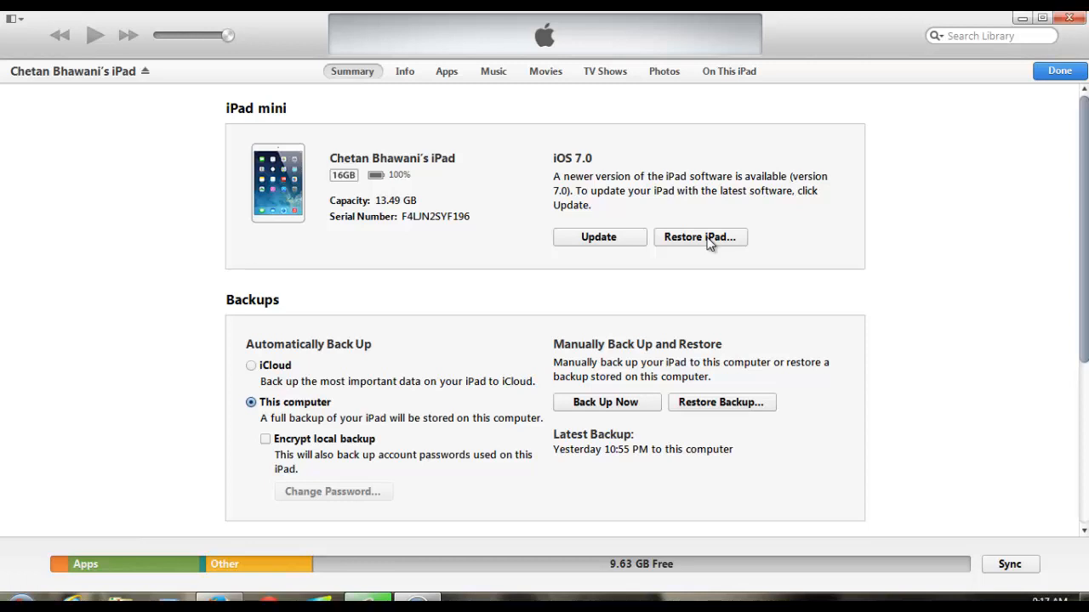
Step: Restore the iPad from the iOS 7.0 IPSW file on the Desktop, confirming the erase
{"action": "left_click", "coordinate": [699, 236]}
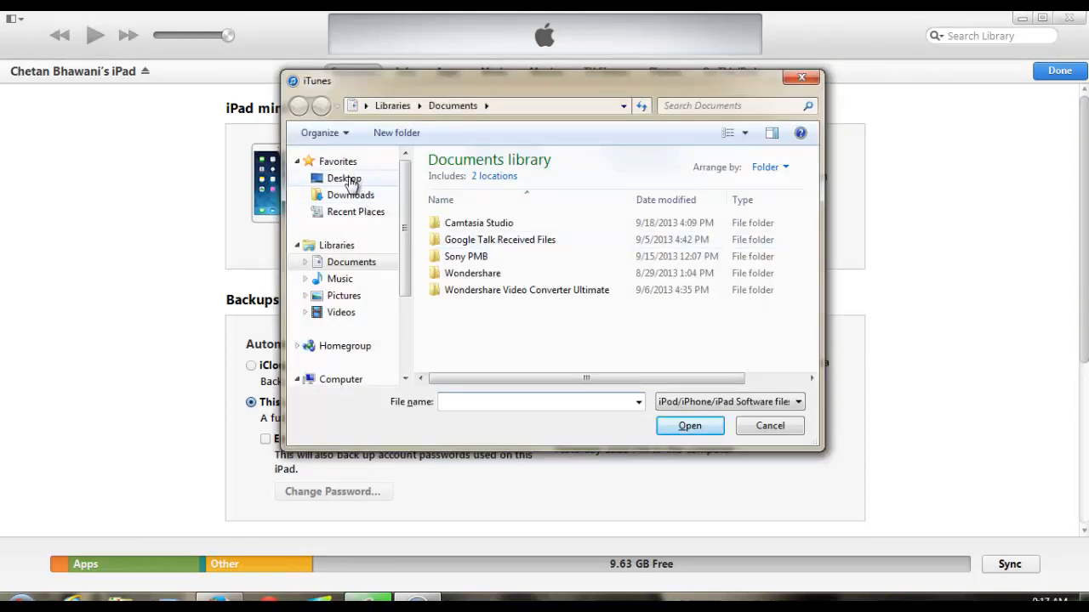
{"action": "left_click", "coordinate": [344, 178]}
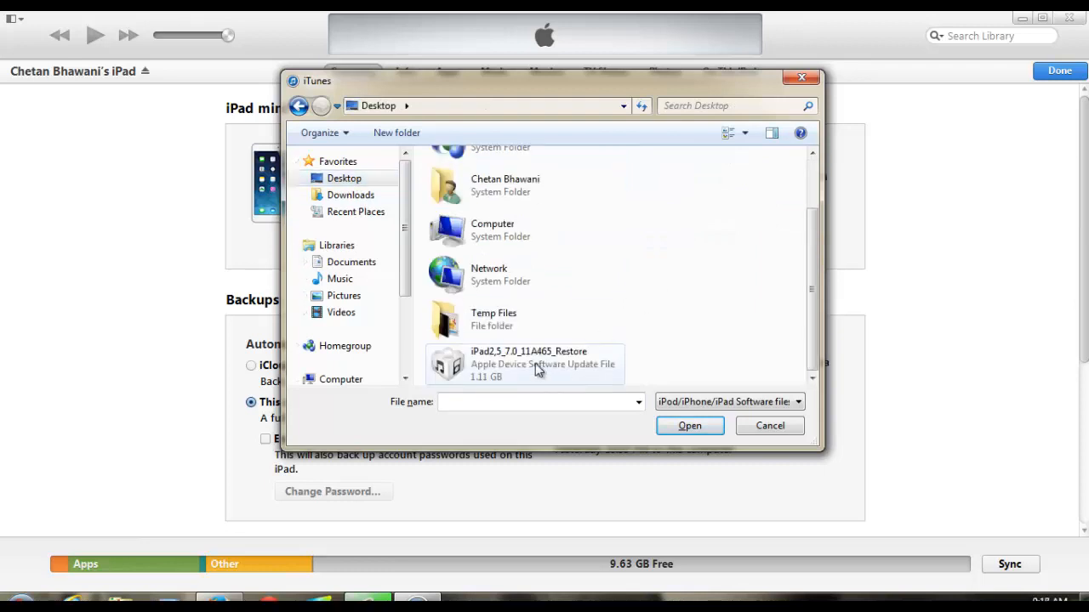
{"action": "left_click", "coordinate": [689, 425]}
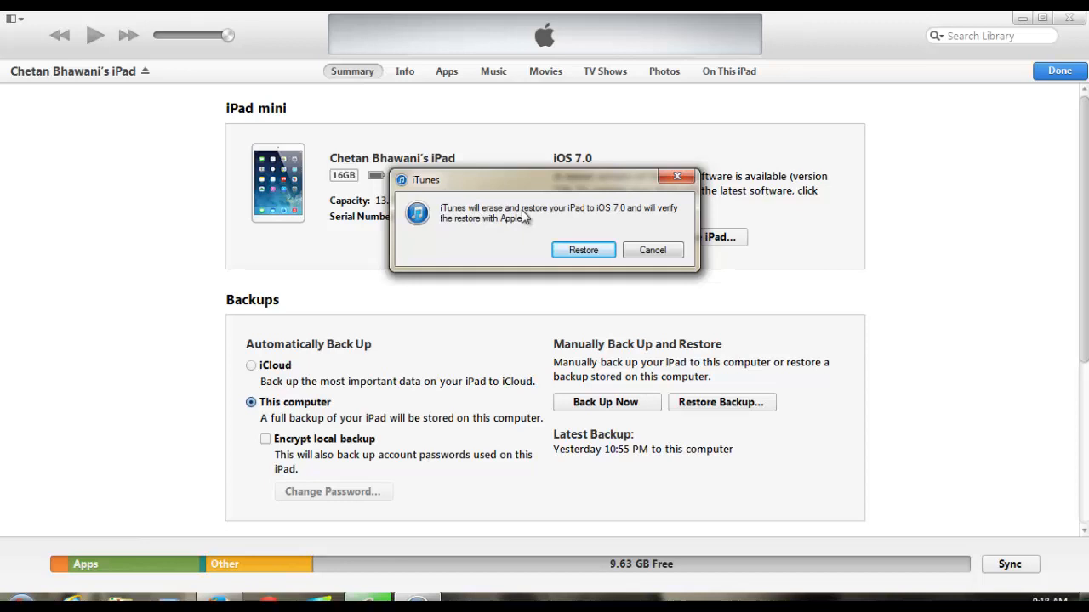
{"action": "mouse_move", "coordinate": [553, 230]}
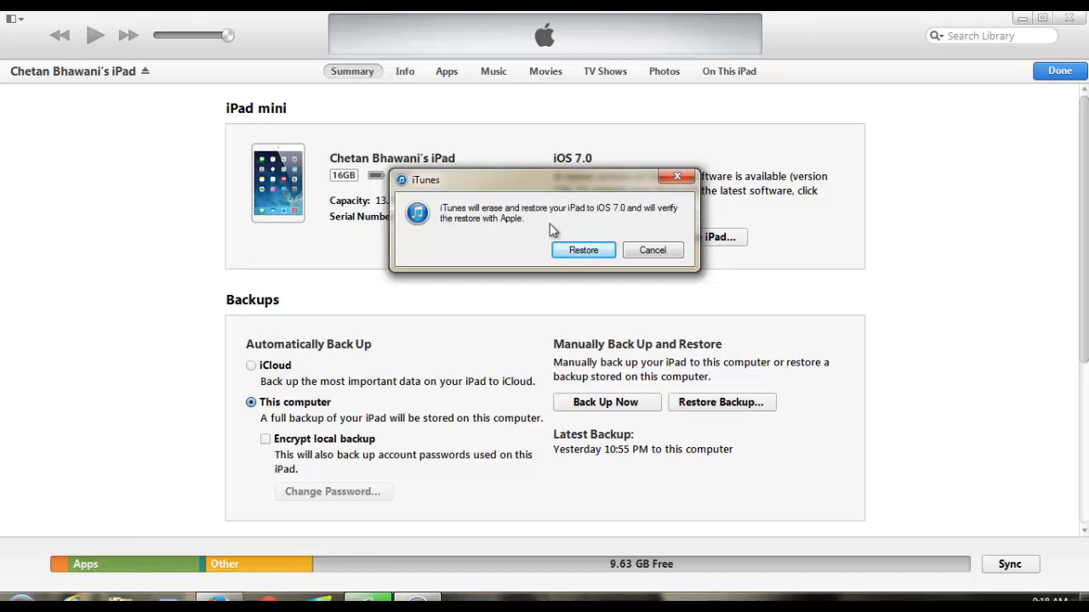
{"action": "left_click", "coordinate": [582, 248]}
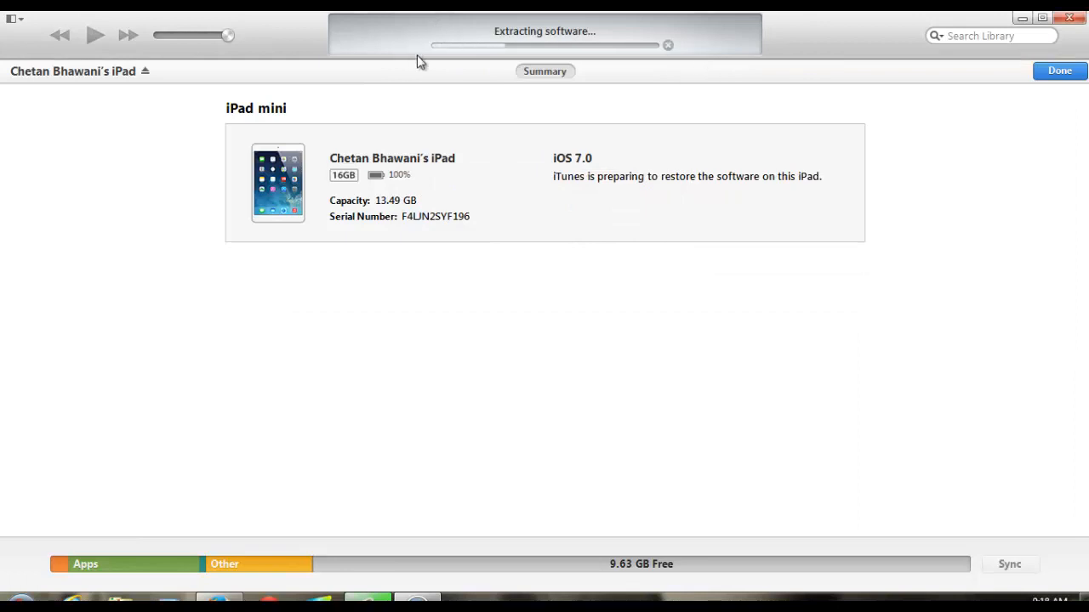
{"action": "mouse_move", "coordinate": [728, 149]}
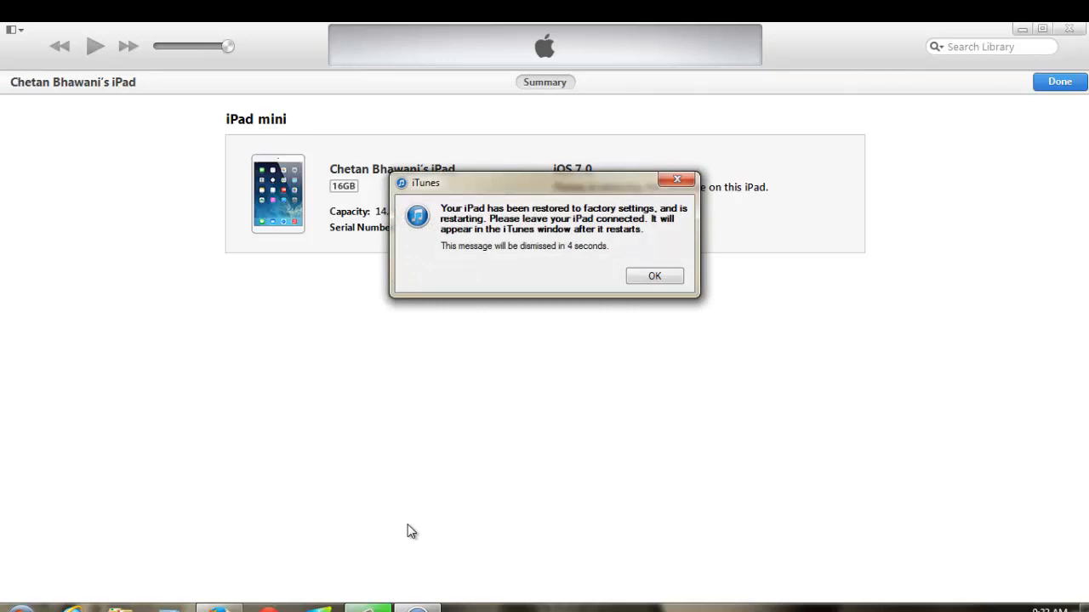
{"action": "mouse_move", "coordinate": [609, 276]}
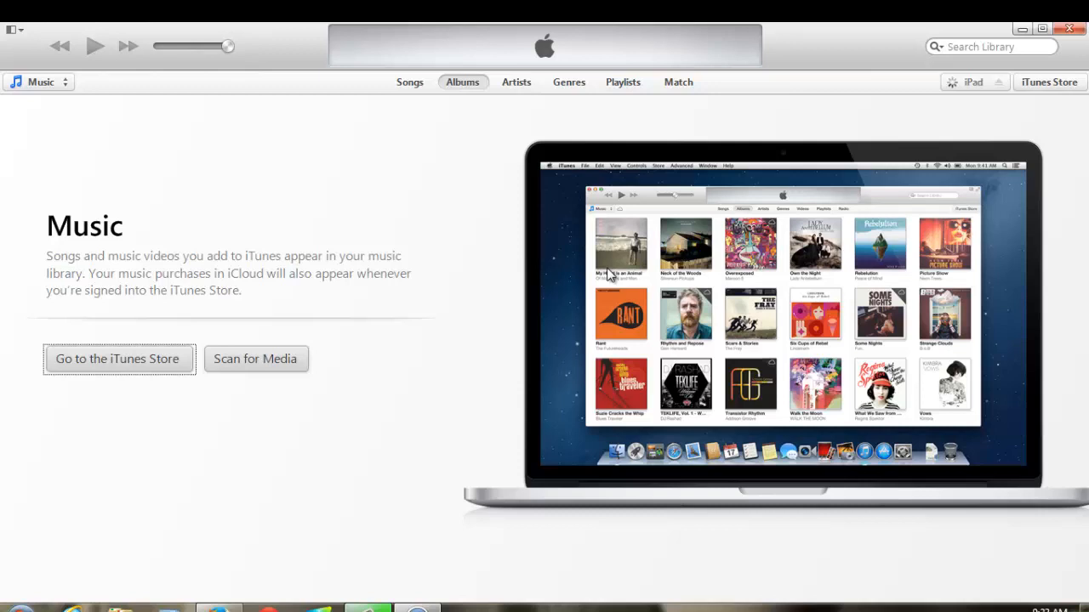
Step: Show the Welcome to Your New iPad setup with 'Restore from this backup' selected
{"action": "left_click", "coordinate": [1048, 82]}
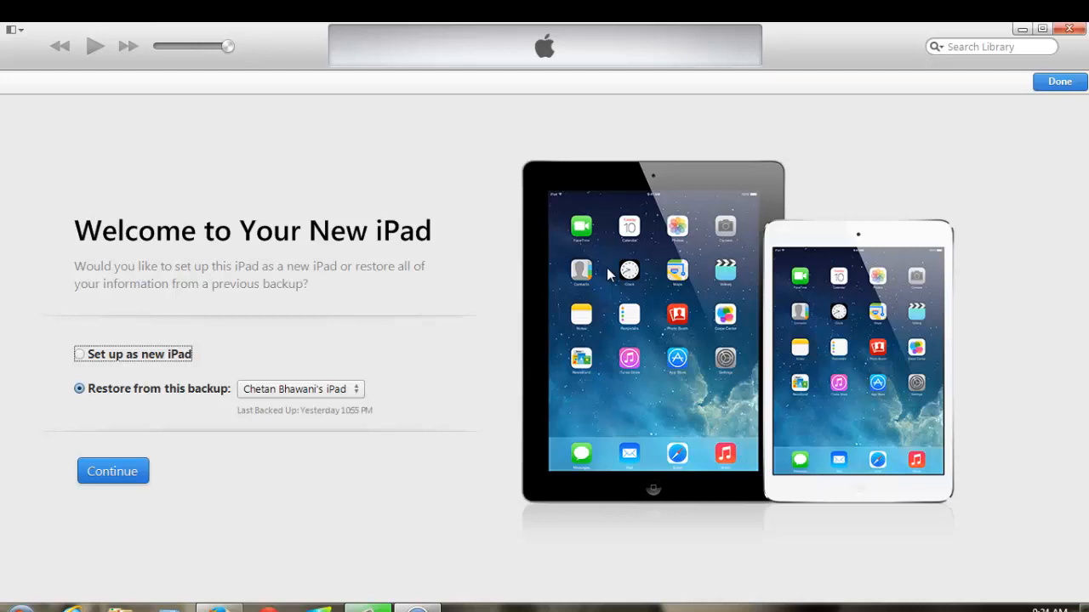
{"action": "mouse_move", "coordinate": [95, 344]}
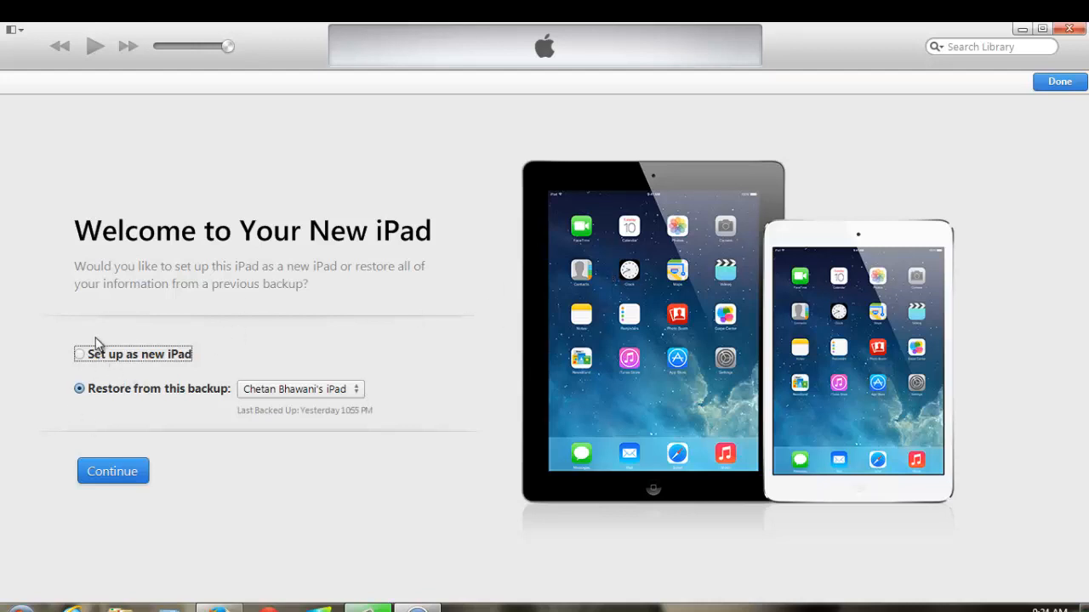
{"action": "mouse_move", "coordinate": [292, 398]}
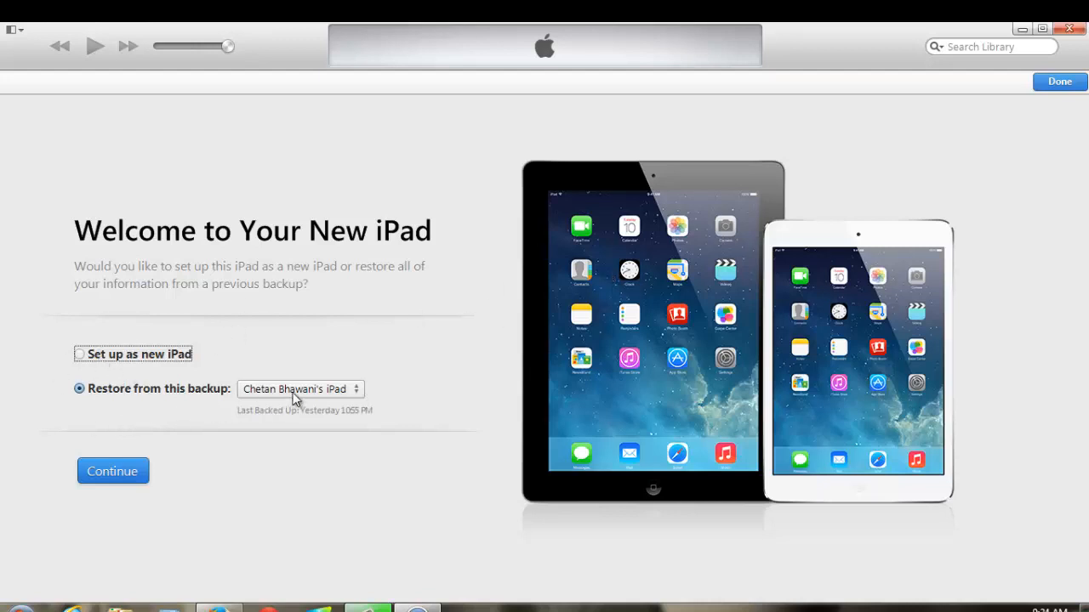
{"action": "mouse_move", "coordinate": [265, 350]}
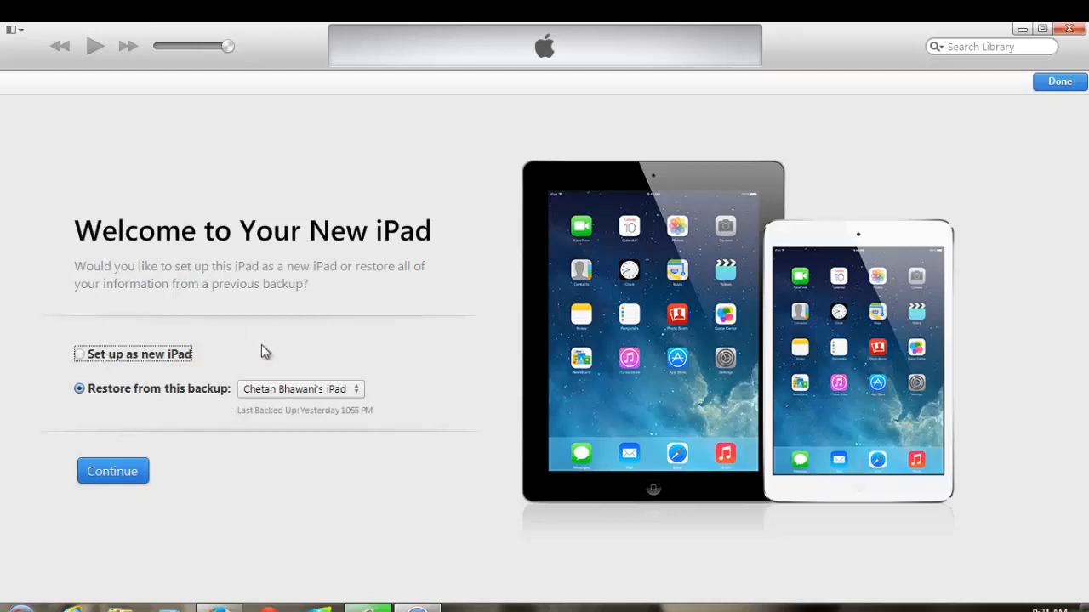
{"action": "mouse_move", "coordinate": [444, 185]}
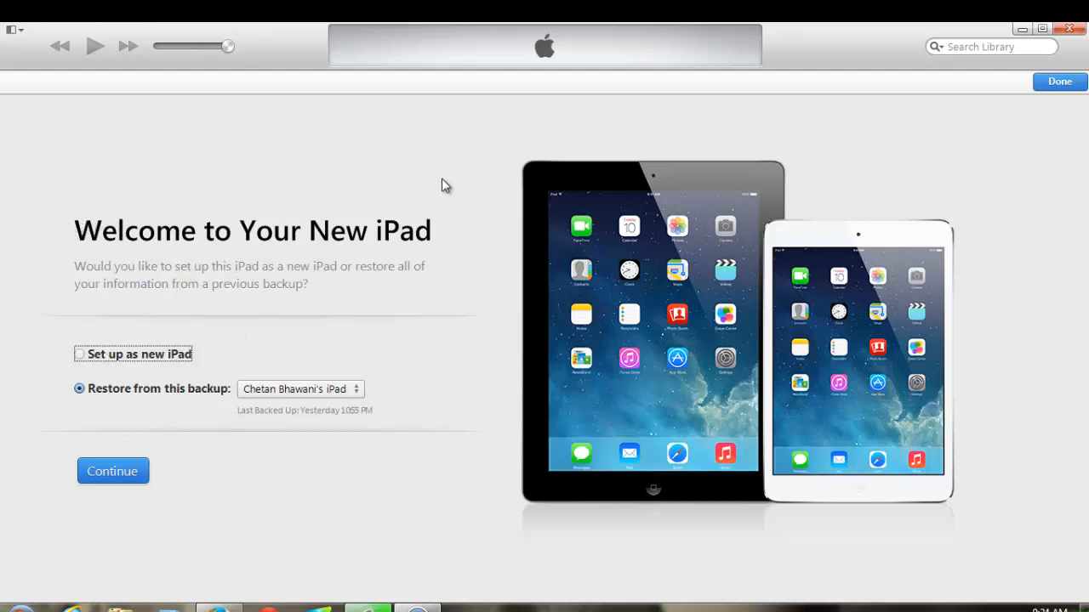
{"action": "mouse_move", "coordinate": [150, 419]}
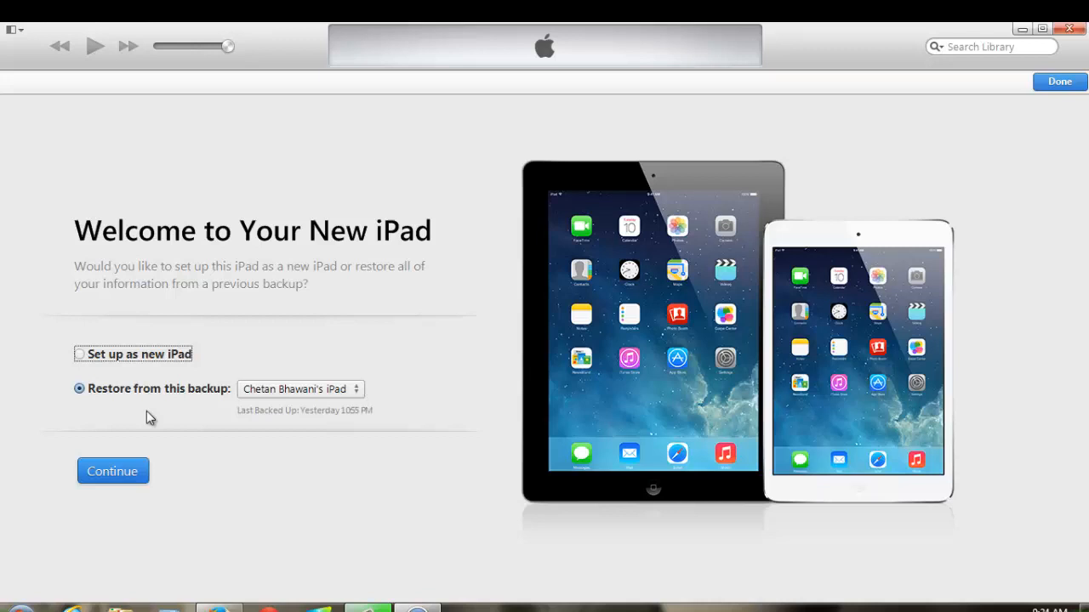
Step: Continue to restore the iPad's data from yesterday's backup until it finishes
{"action": "left_click", "coordinate": [112, 469]}
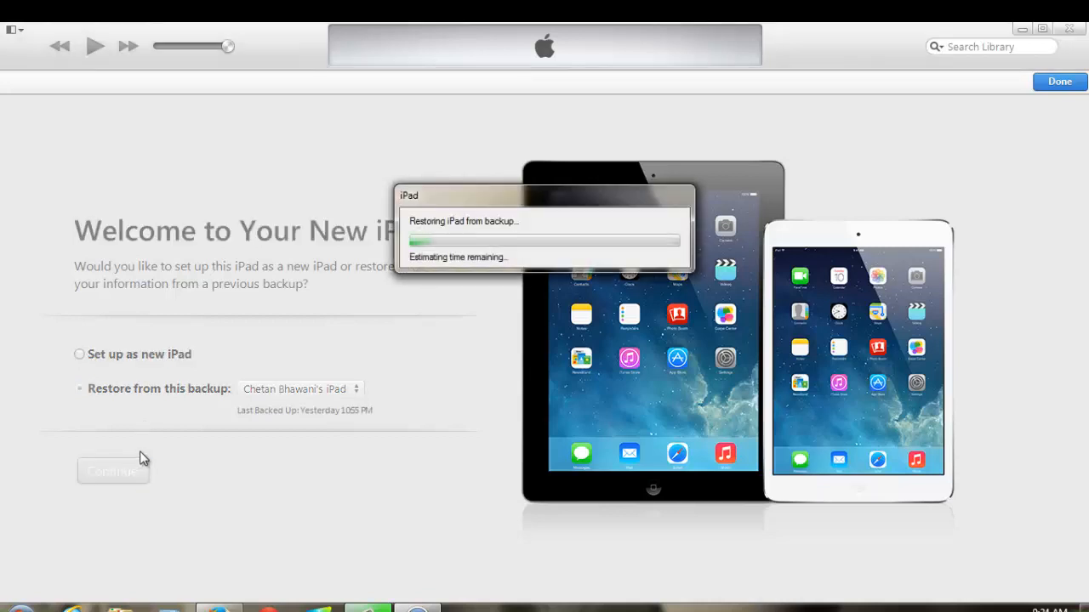
{"action": "mouse_move", "coordinate": [529, 202]}
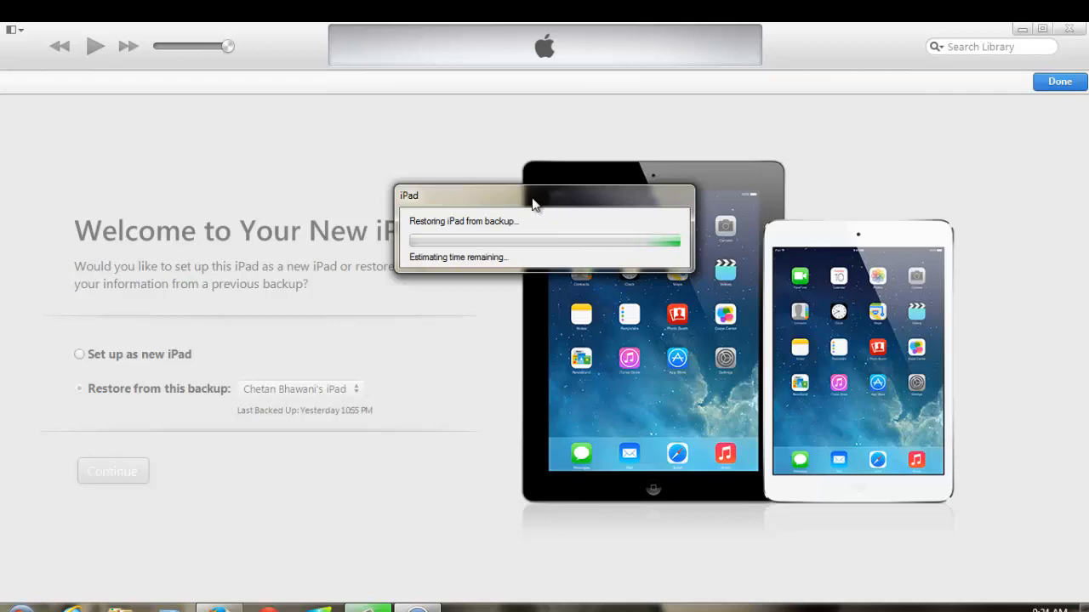
{"action": "mouse_move", "coordinate": [545, 196]}
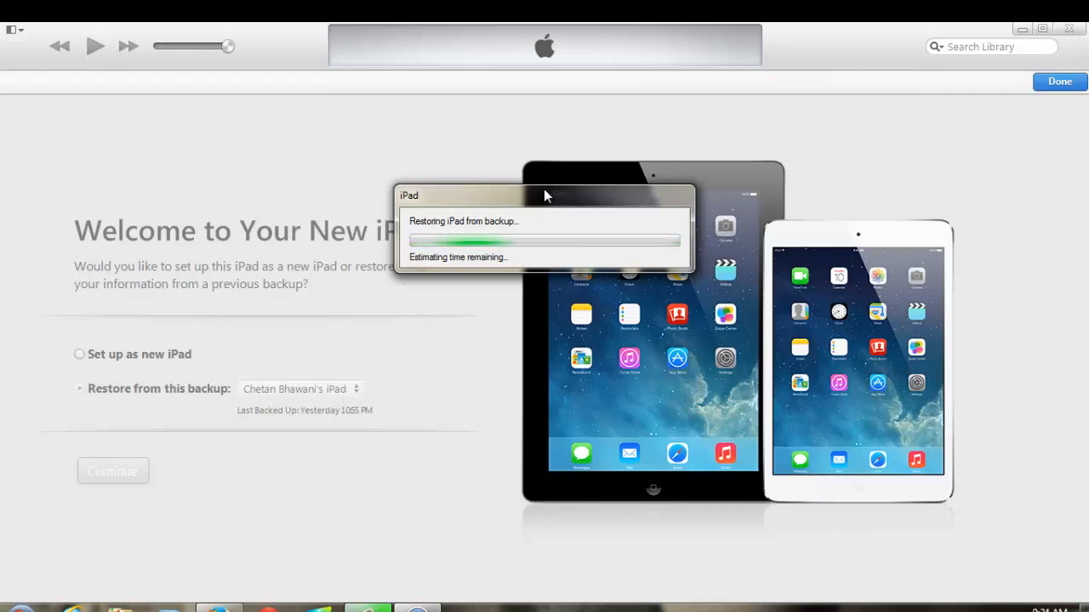
{"action": "left_click_drag", "start_coordinate": [544, 196], "coordinate": [536, 235]}
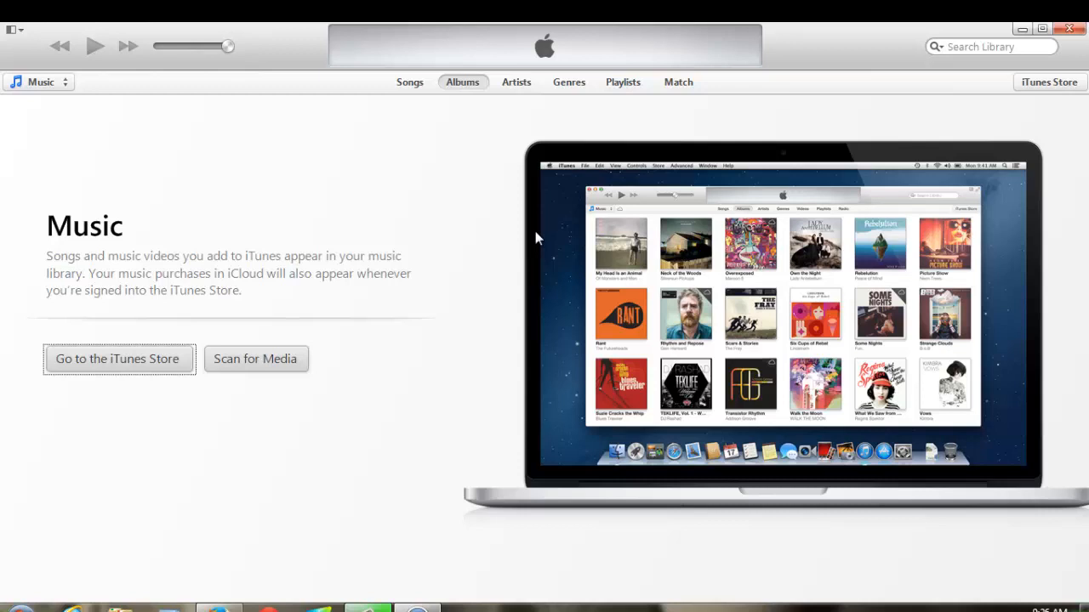
{"action": "mouse_move", "coordinate": [531, 238]}
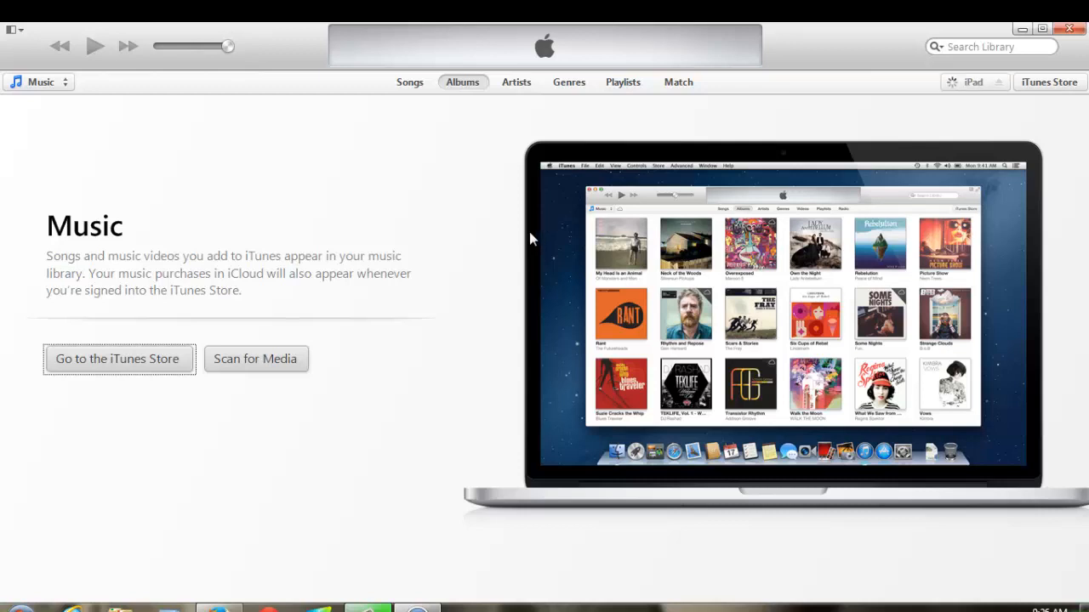
{"action": "mouse_move", "coordinate": [925, 98]}
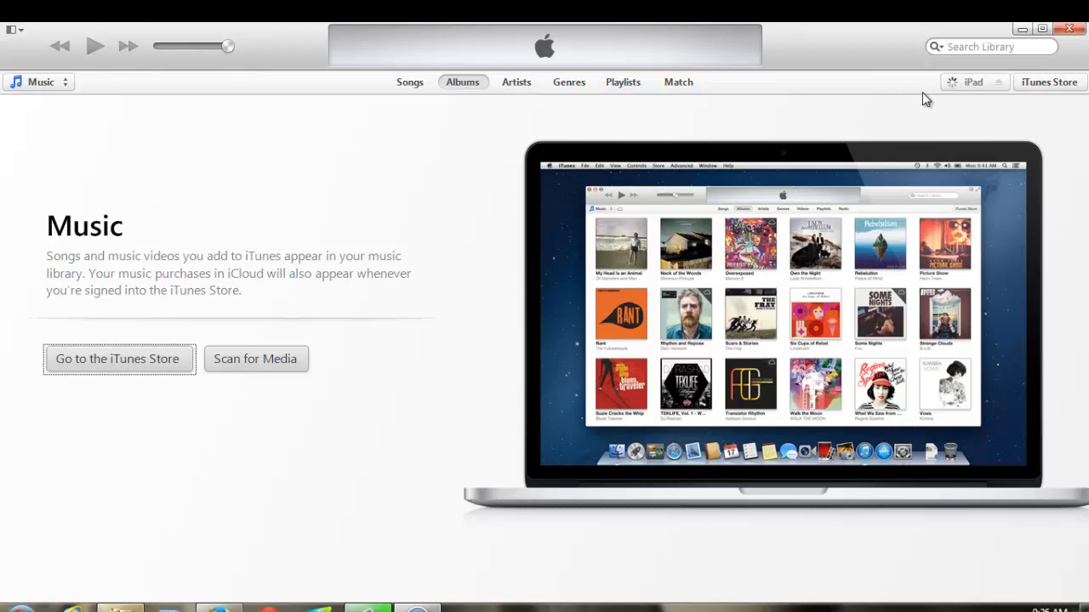
{"action": "mouse_move", "coordinate": [953, 99]}
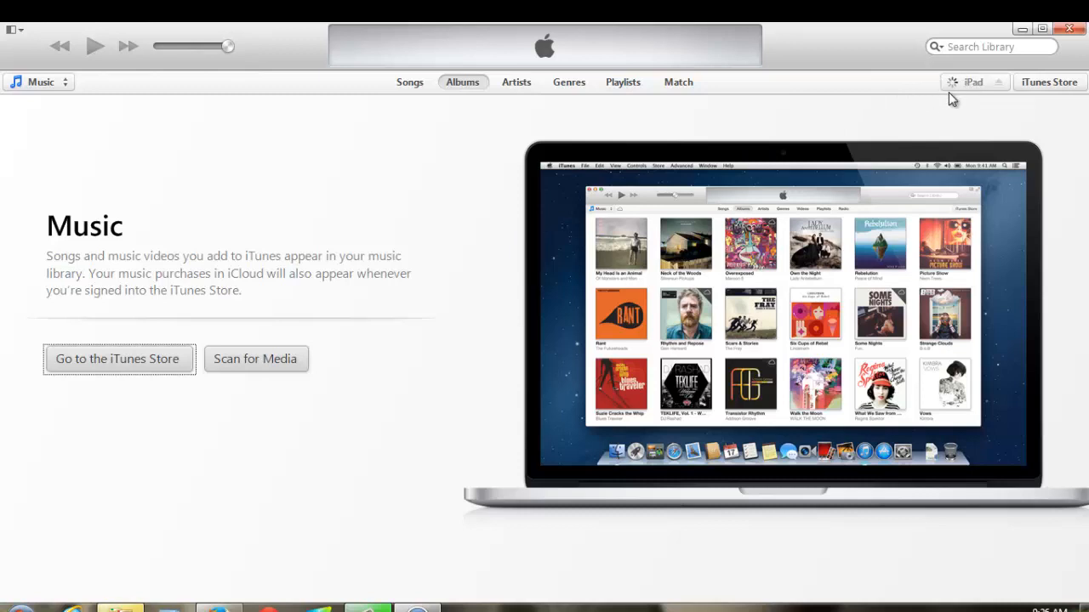
{"action": "mouse_move", "coordinate": [951, 95]}
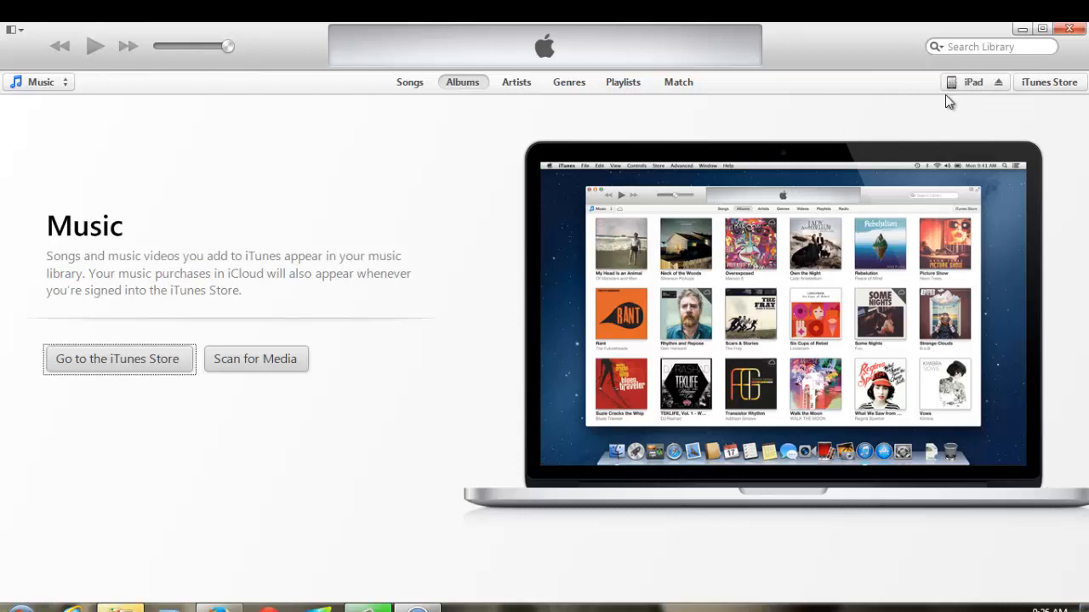
{"action": "mouse_move", "coordinate": [435, 438]}
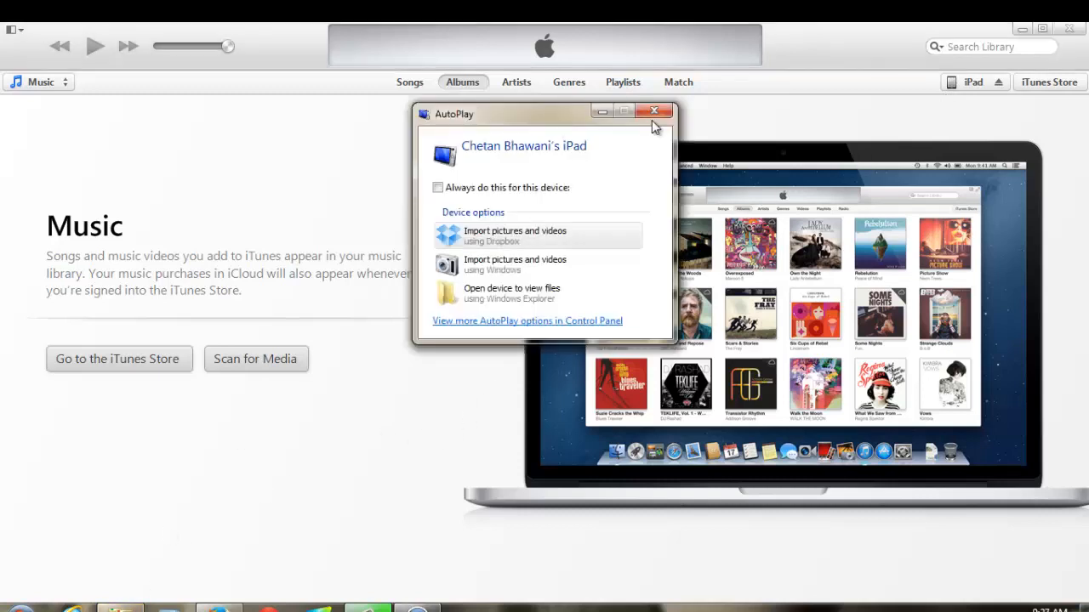
Step: Dismiss the Windows AutoPlay prompt raised by the reconnected iPad
{"action": "left_click", "coordinate": [653, 111]}
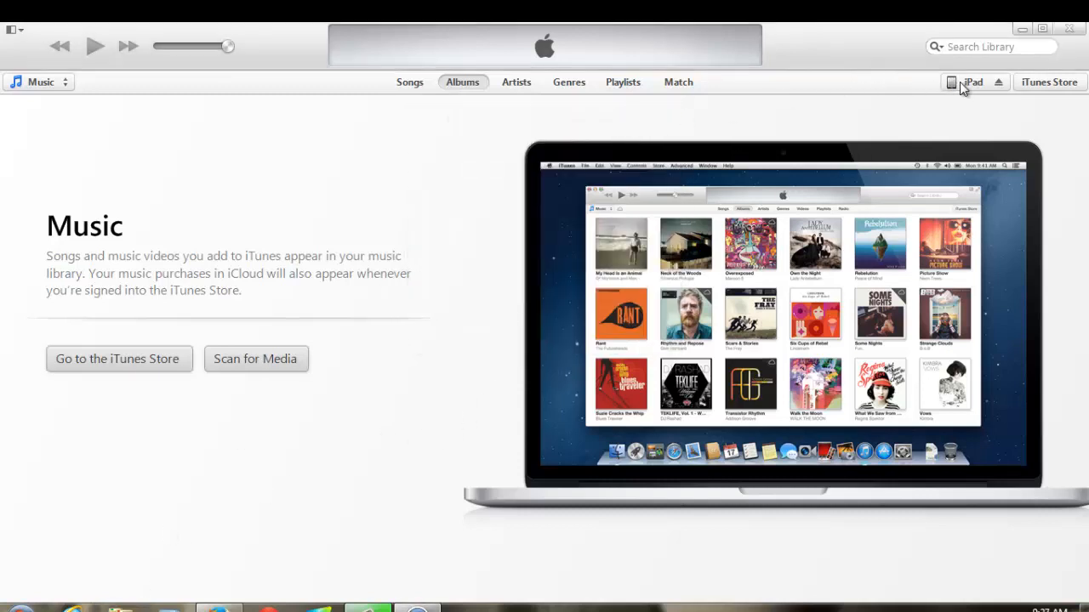
Step: Check for updates on the iPad's Summary and acknowledge that 7.0 is current
{"action": "left_click", "coordinate": [973, 82]}
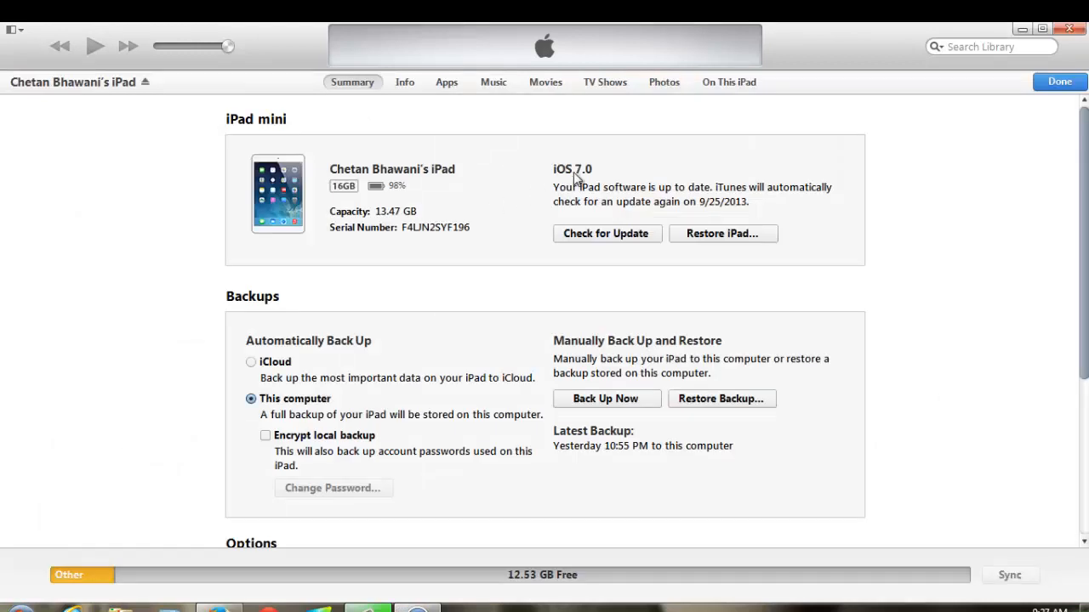
{"action": "mouse_move", "coordinate": [594, 222]}
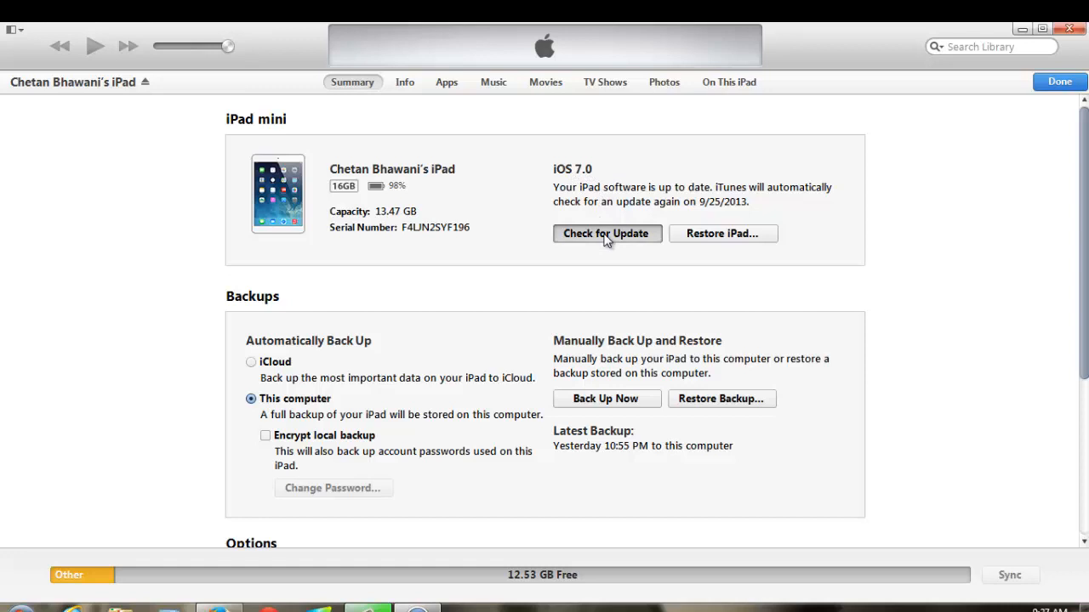
{"action": "left_click", "coordinate": [605, 233]}
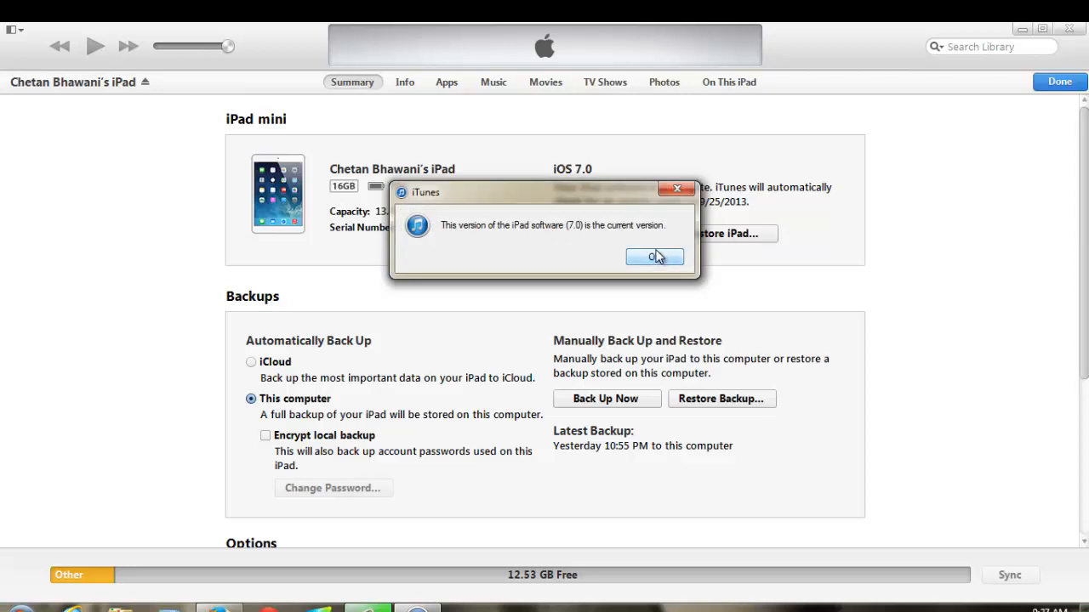
{"action": "left_click", "coordinate": [655, 257]}
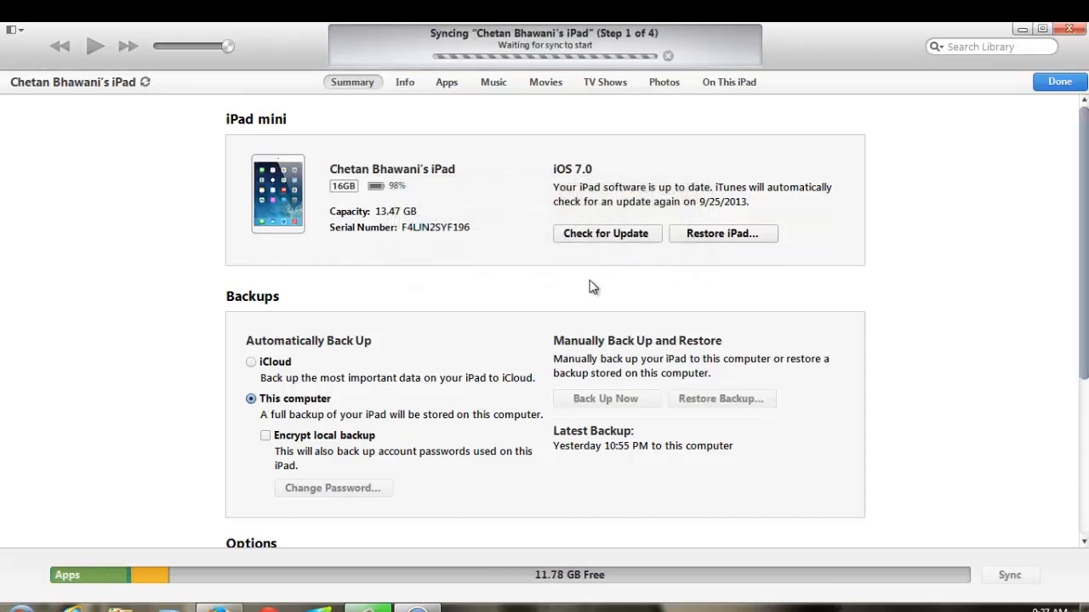
{"action": "mouse_move", "coordinate": [648, 299]}
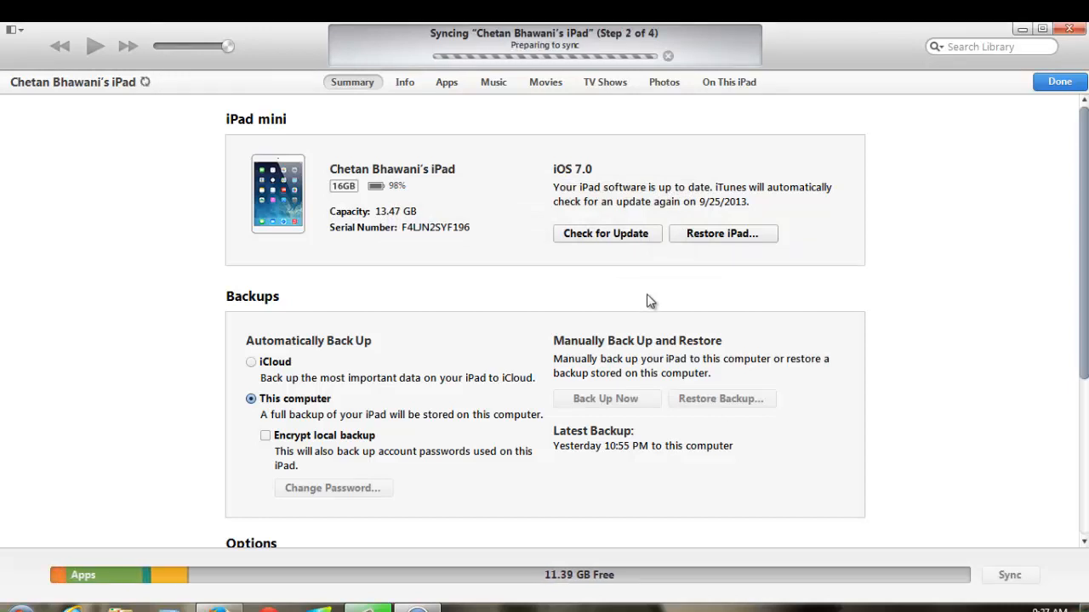